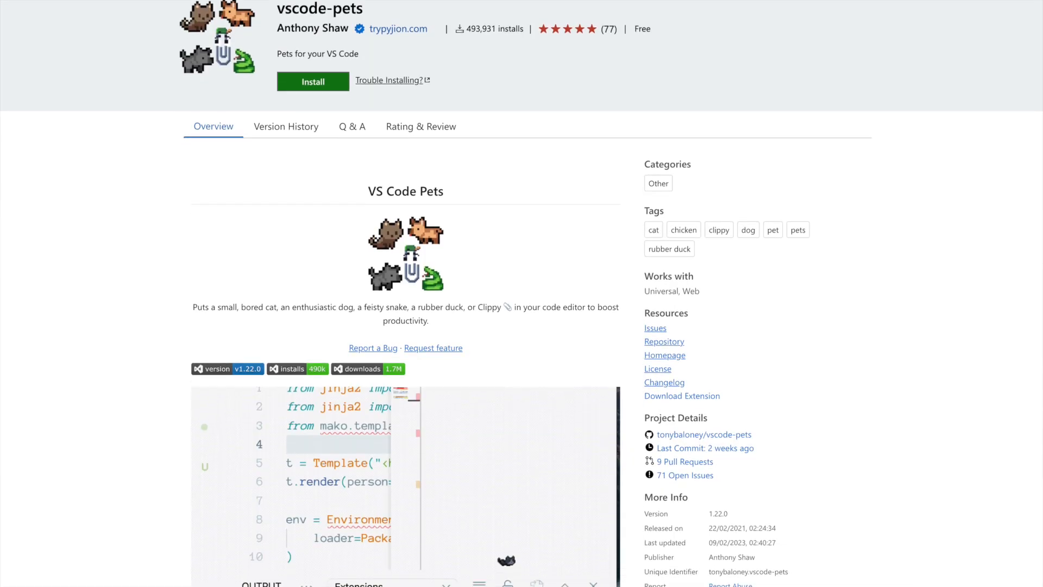
- Select the vscode-pets extension name on its Marketplace page, then move to VS Code
scroll(down, 3)
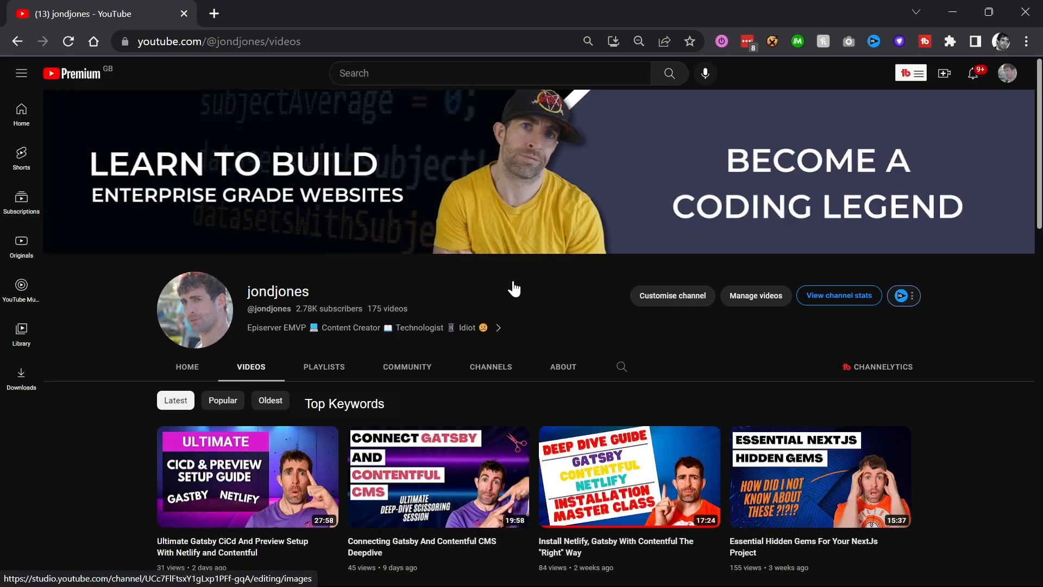
scroll(down, 3)
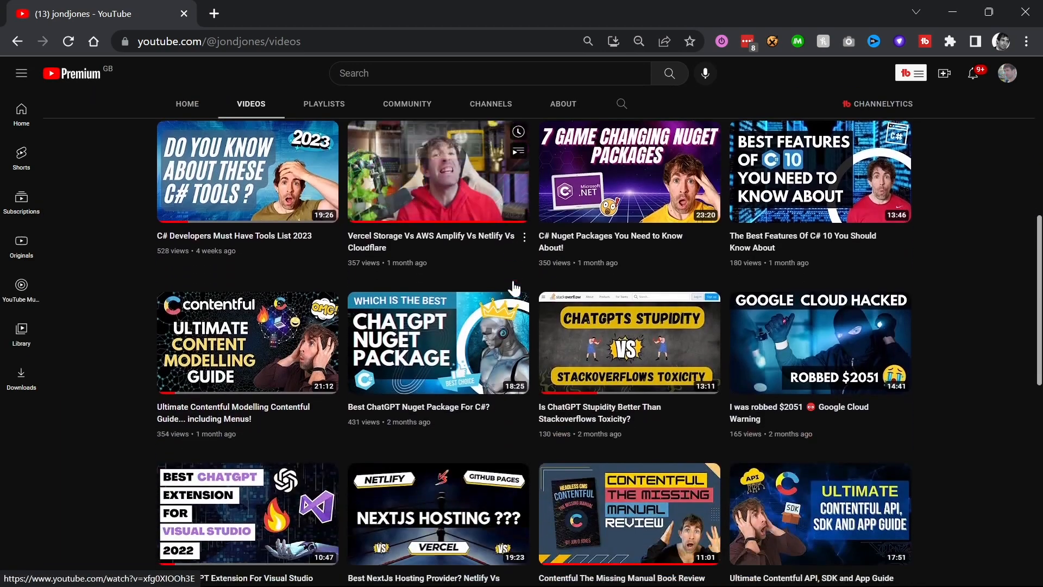
scroll(down, 3)
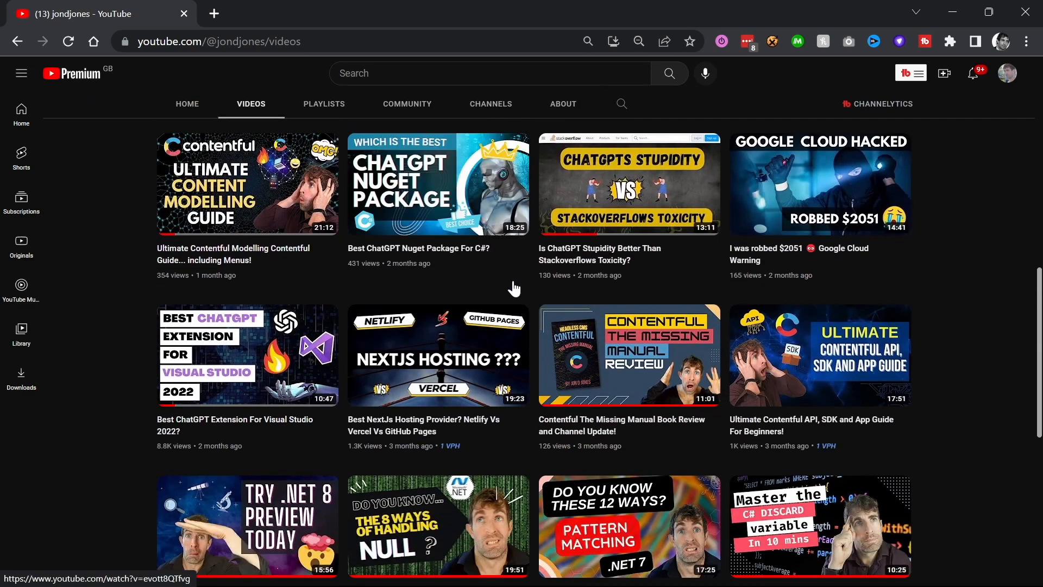
scroll(down, 3)
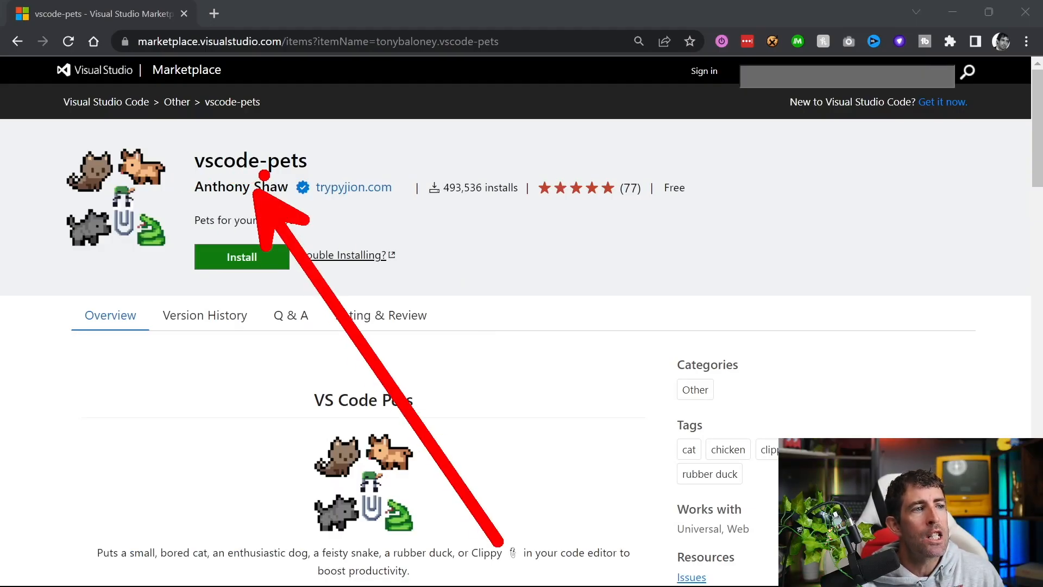
double_click(205, 186)
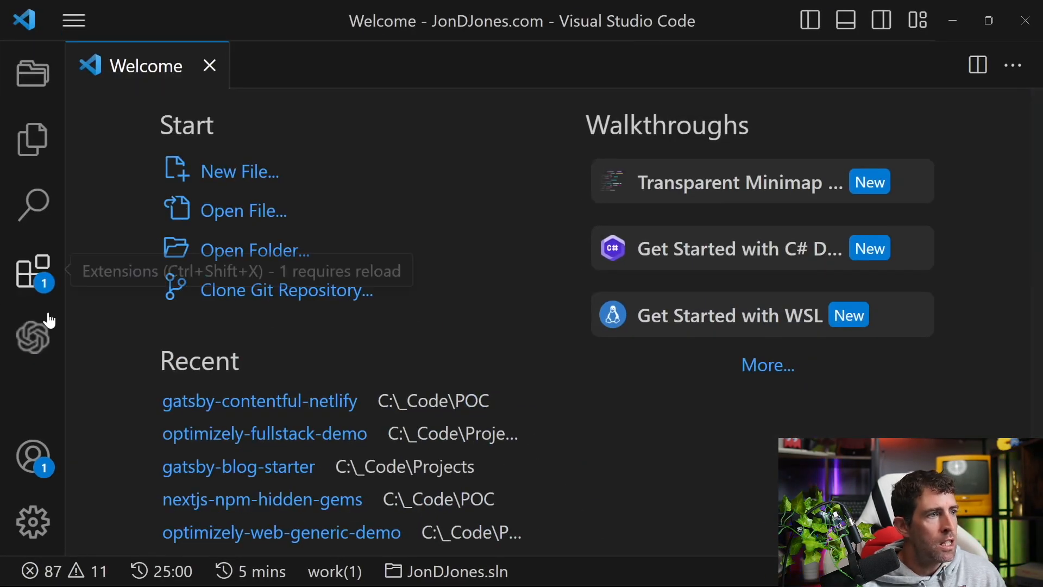
click(31, 272)
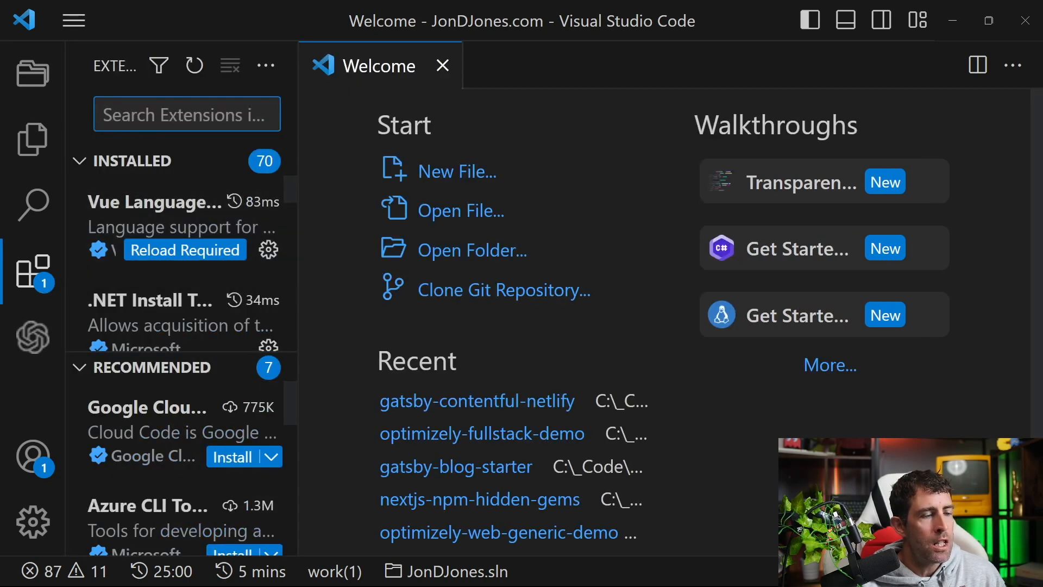
text(vscode=pets)
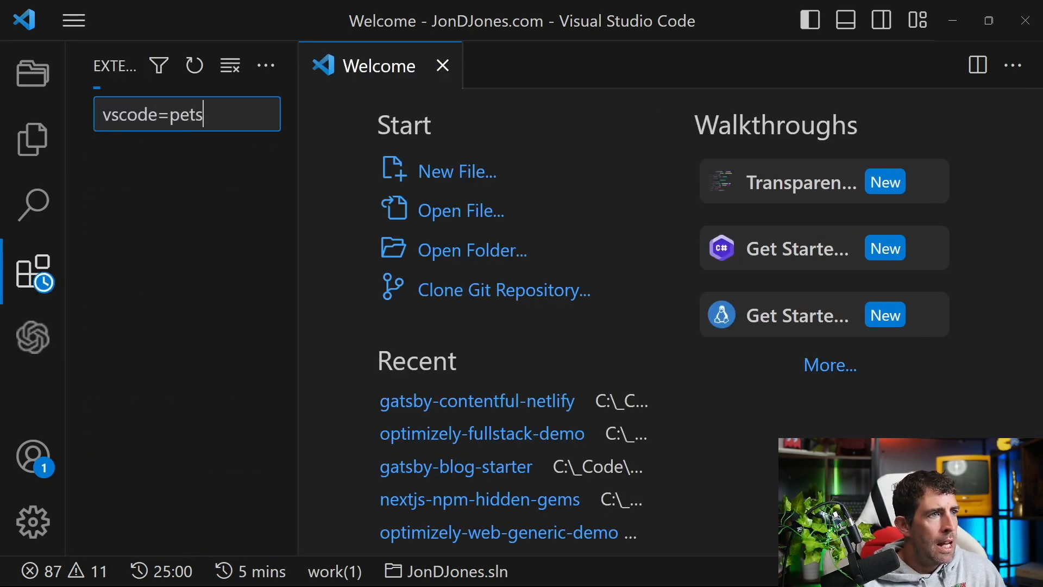
text(vscode-pets)
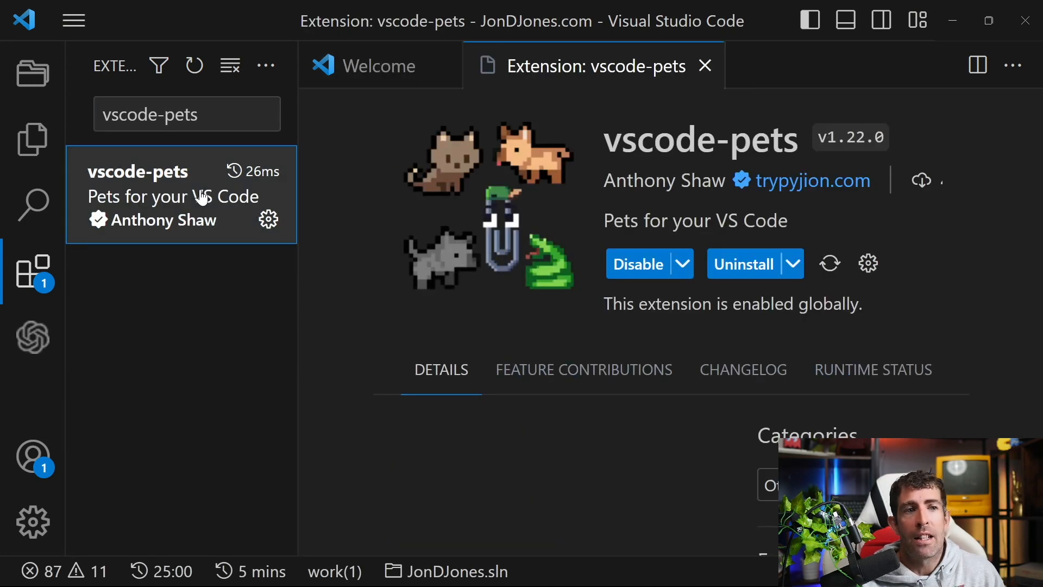
scroll(down, 3)
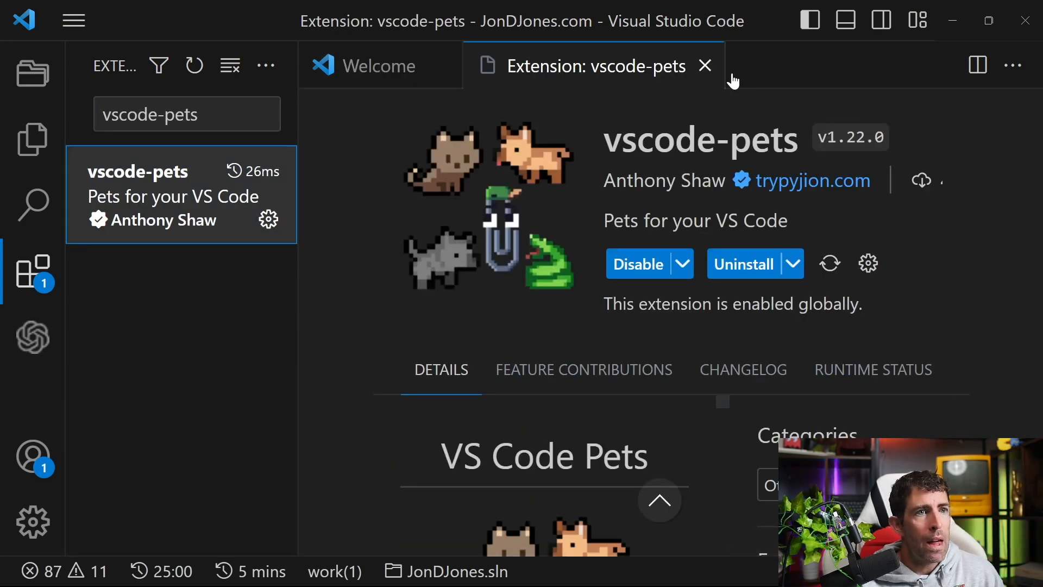
click(704, 66)
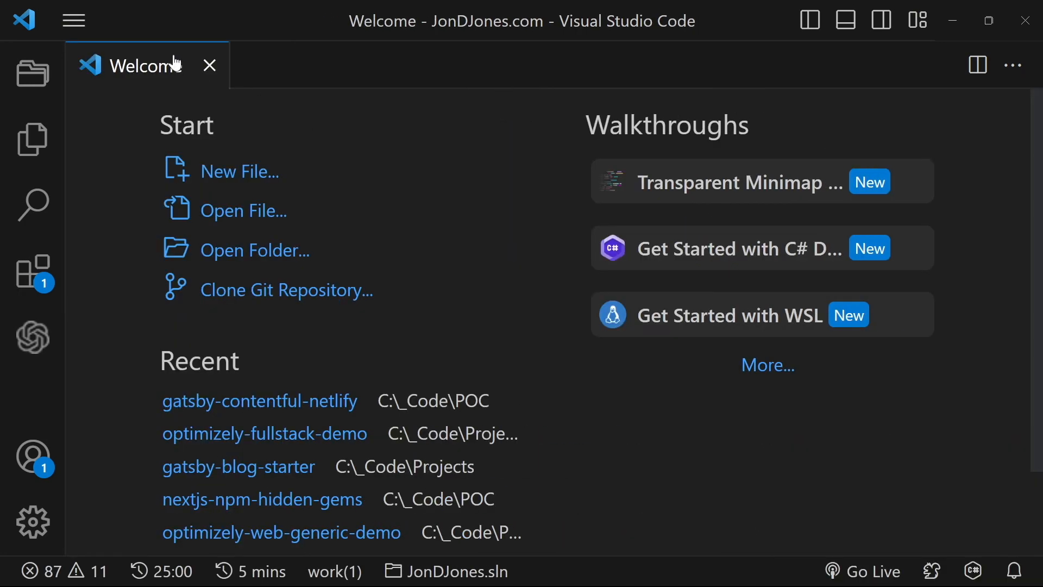
- Reach the Settings editor via File > Preferences > Settings
click(73, 20)
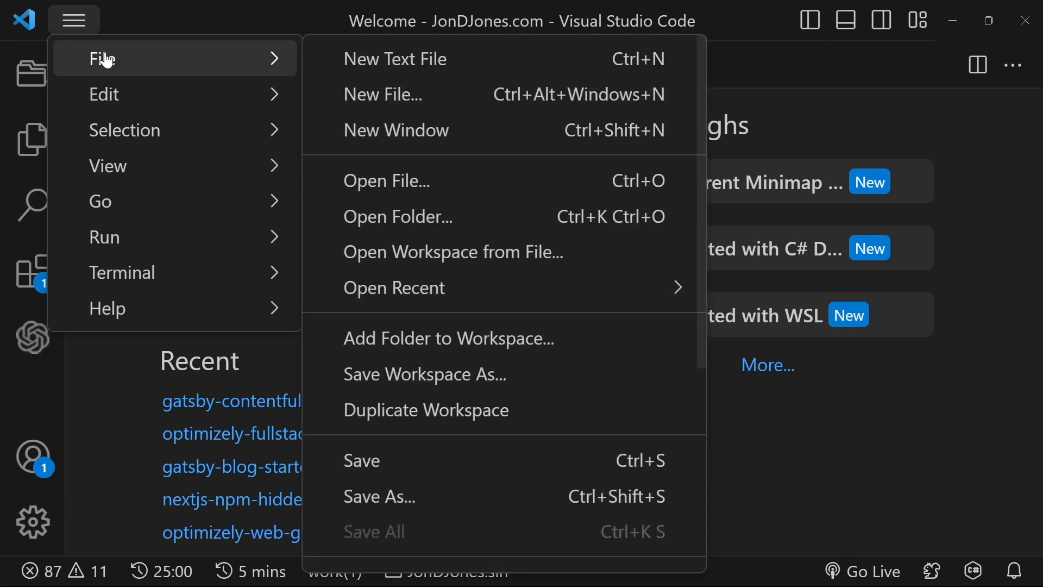
mouse_move(382, 93)
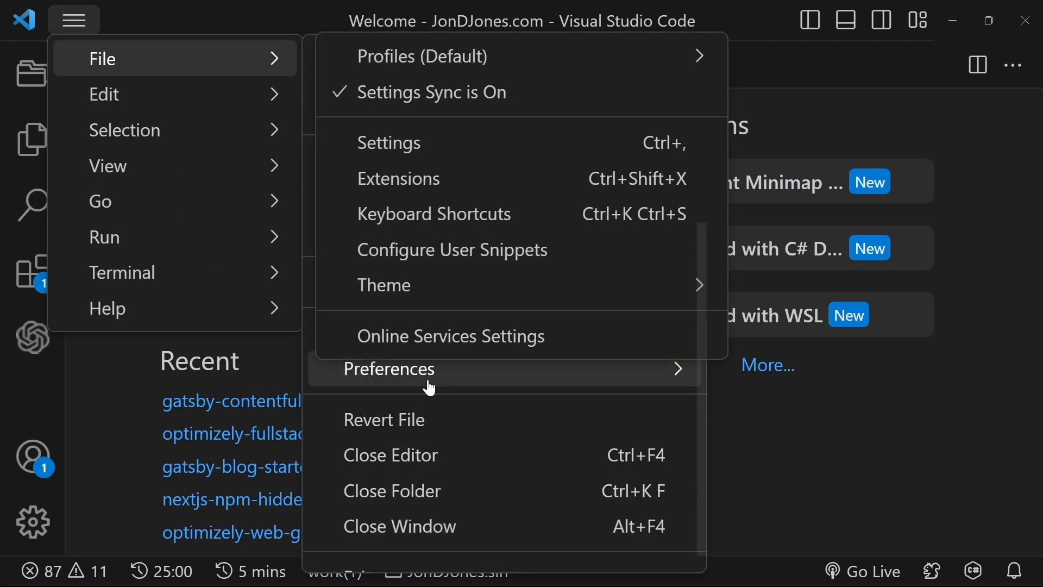
click(389, 143)
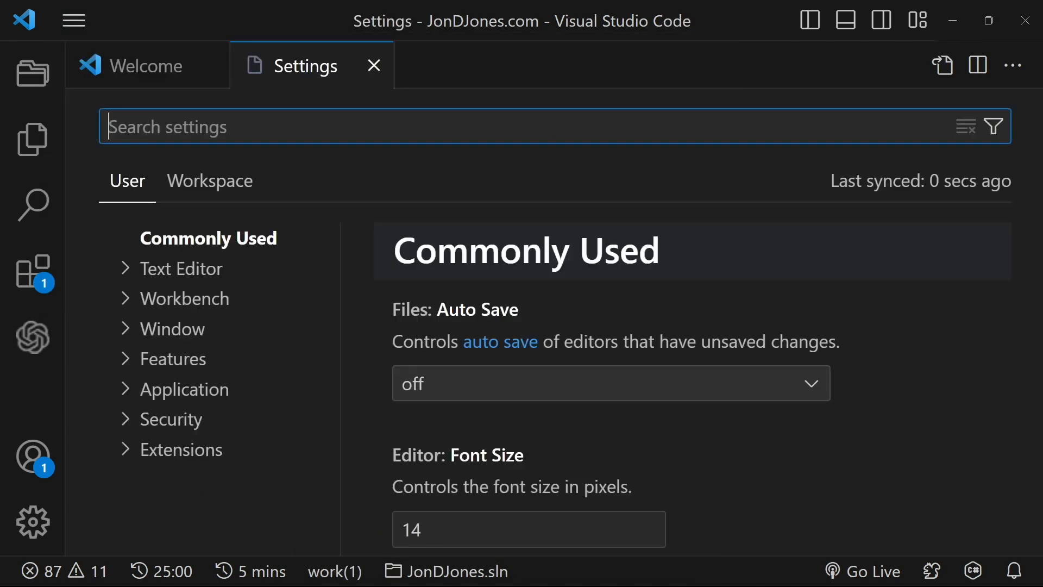
text(pets)
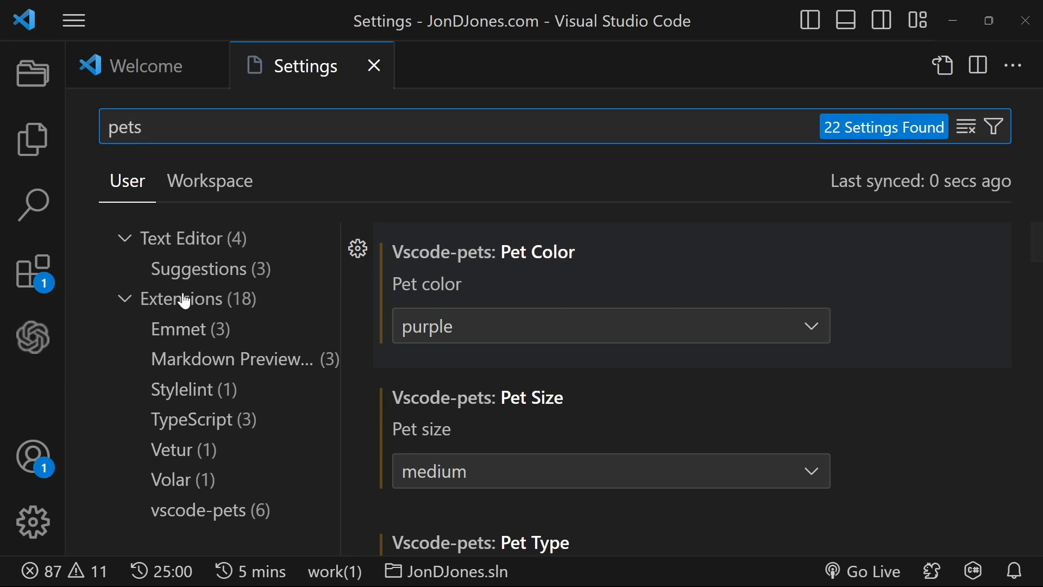
click(210, 509)
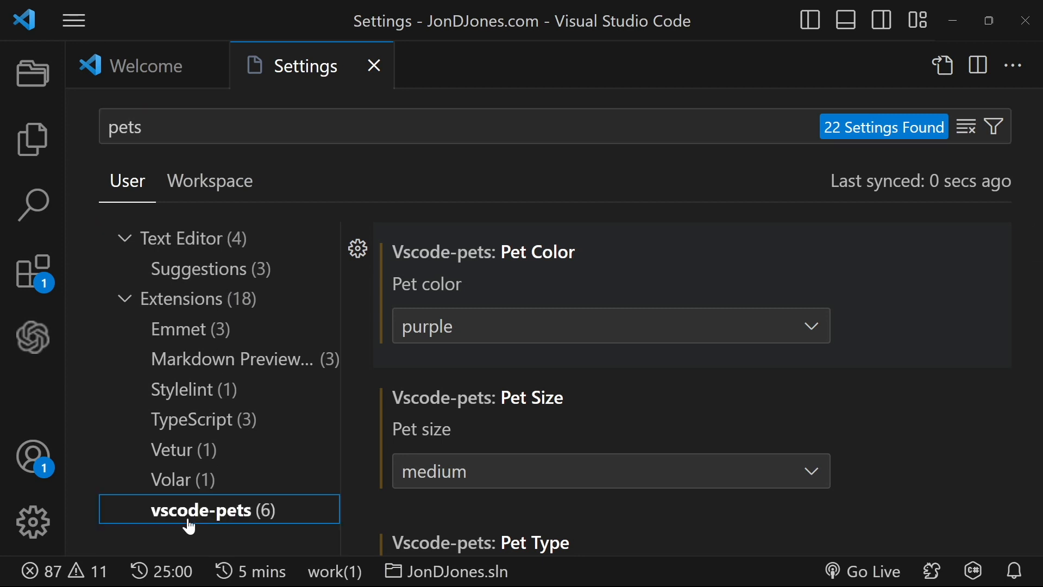
mouse_move(706, 252)
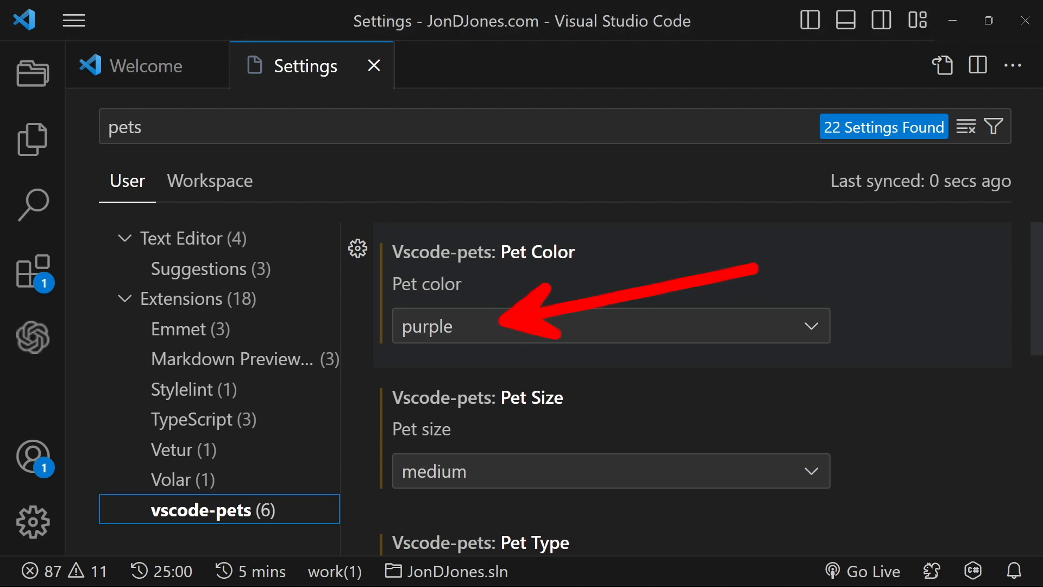
click(609, 325)
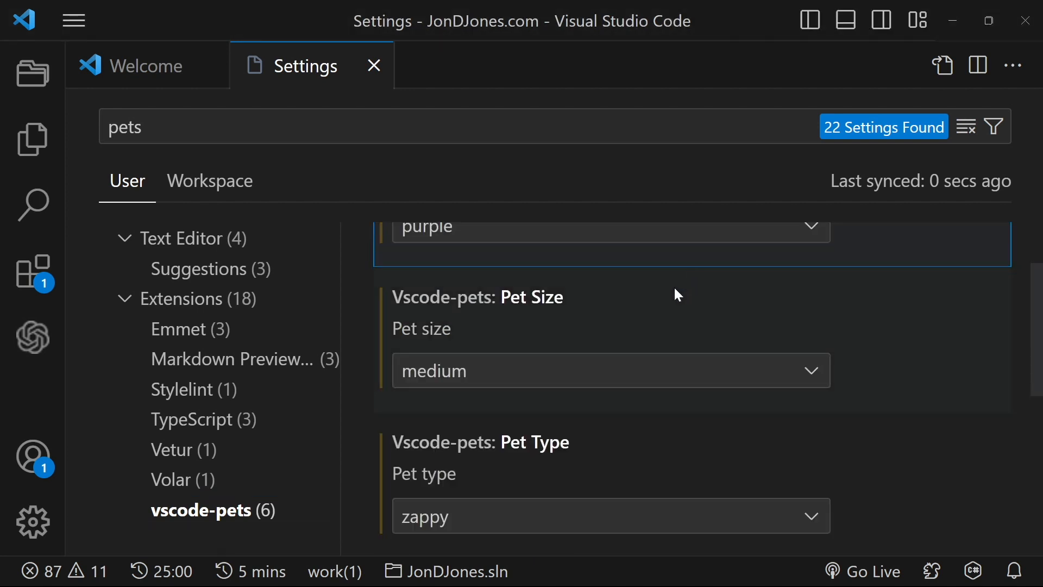
mouse_move(454, 382)
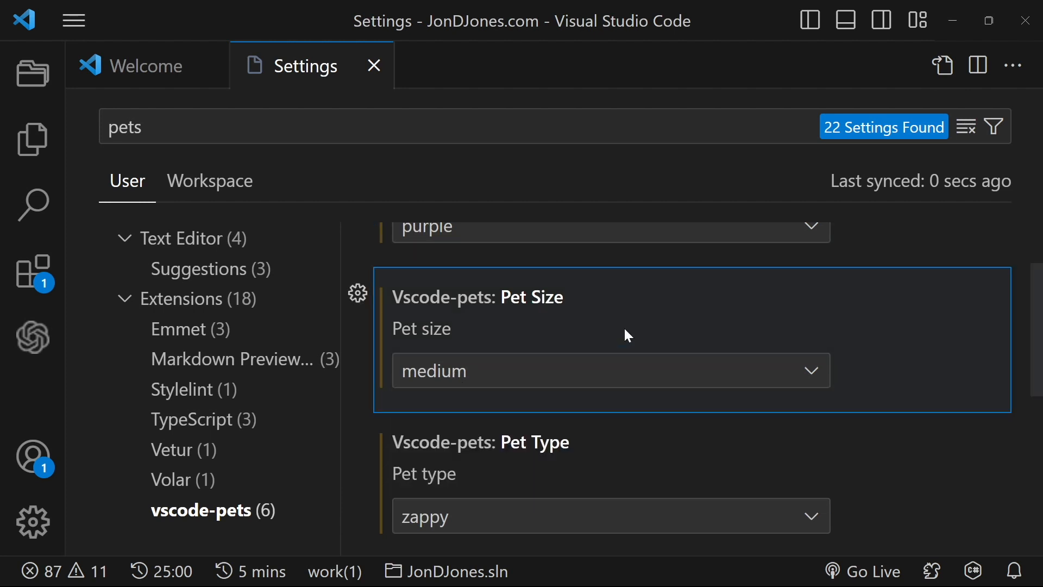
scroll(down, 3)
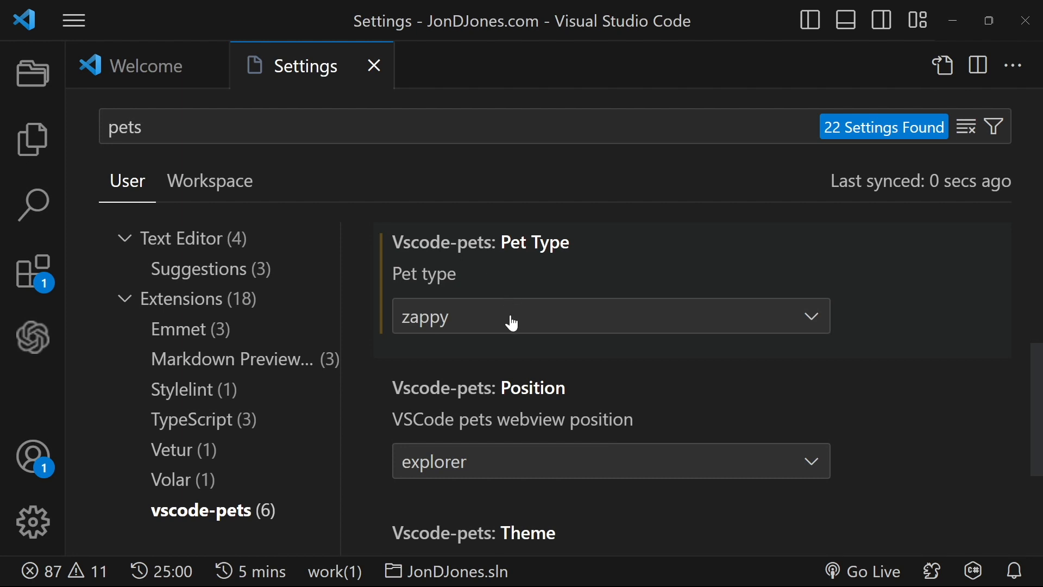
click(606, 315)
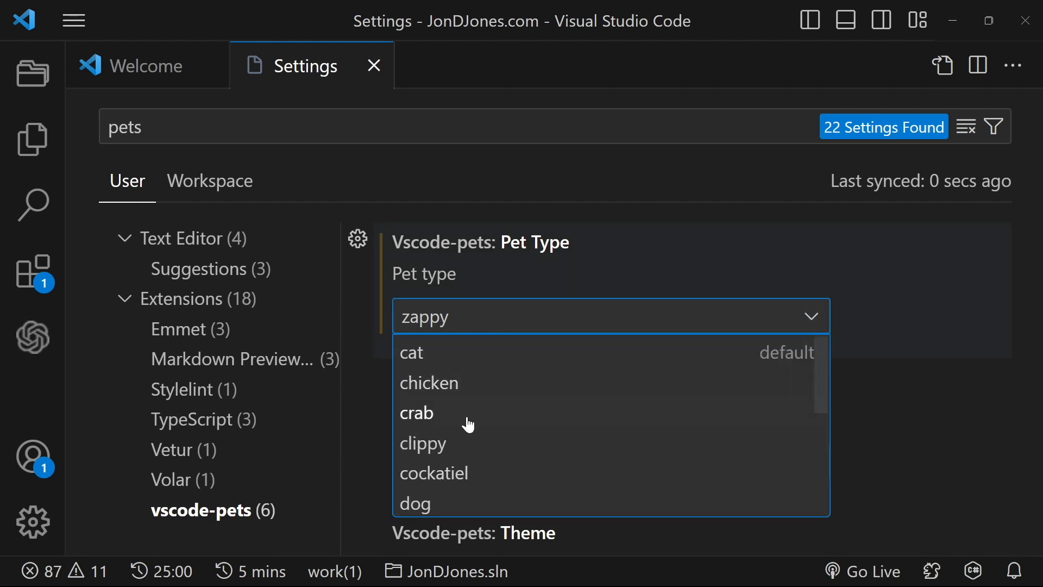
mouse_move(470, 475)
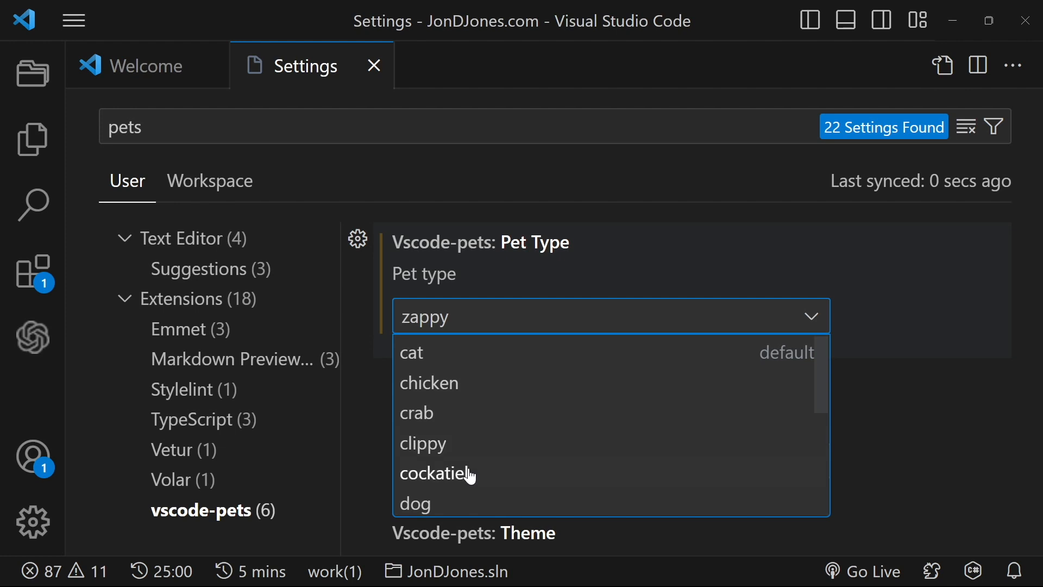
scroll(down, 3)
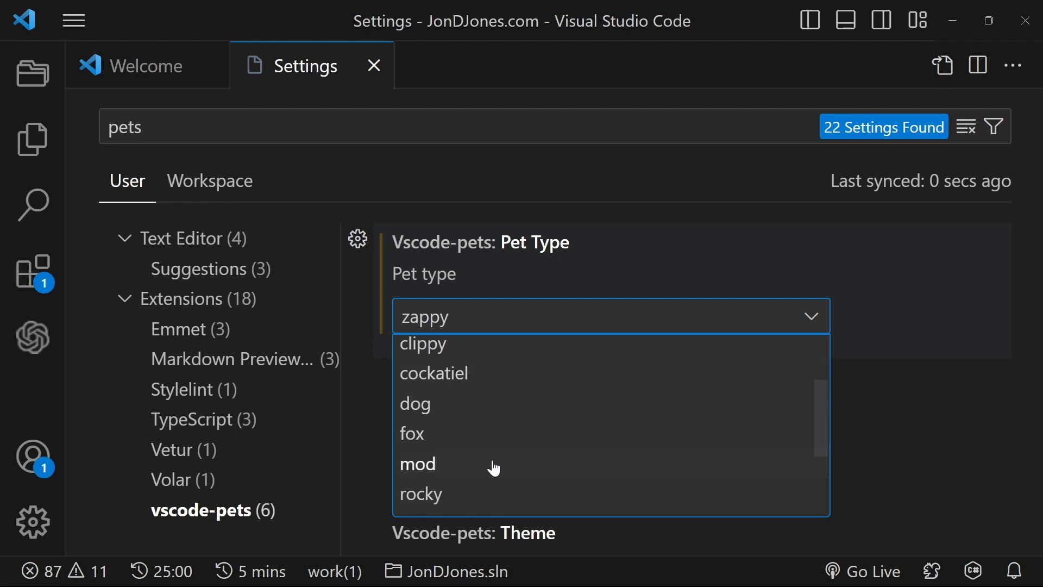
scroll(down, 3)
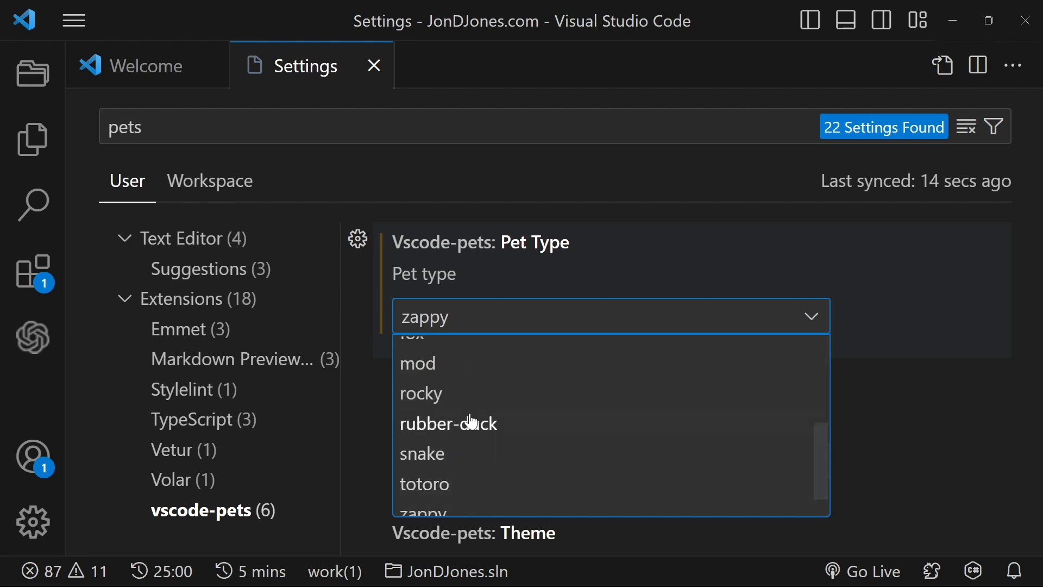
mouse_move(469, 453)
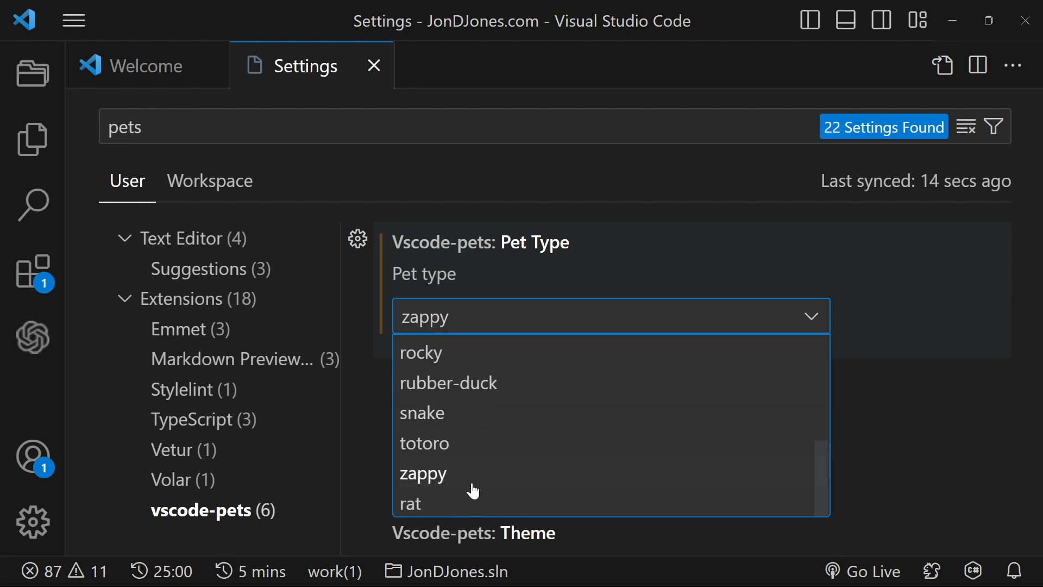
click(423, 472)
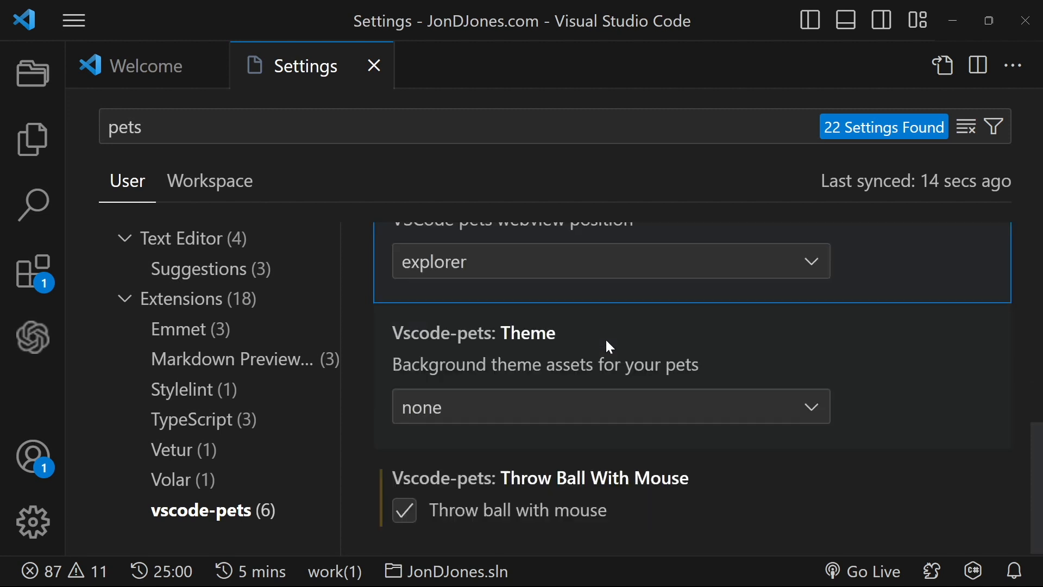
click(608, 406)
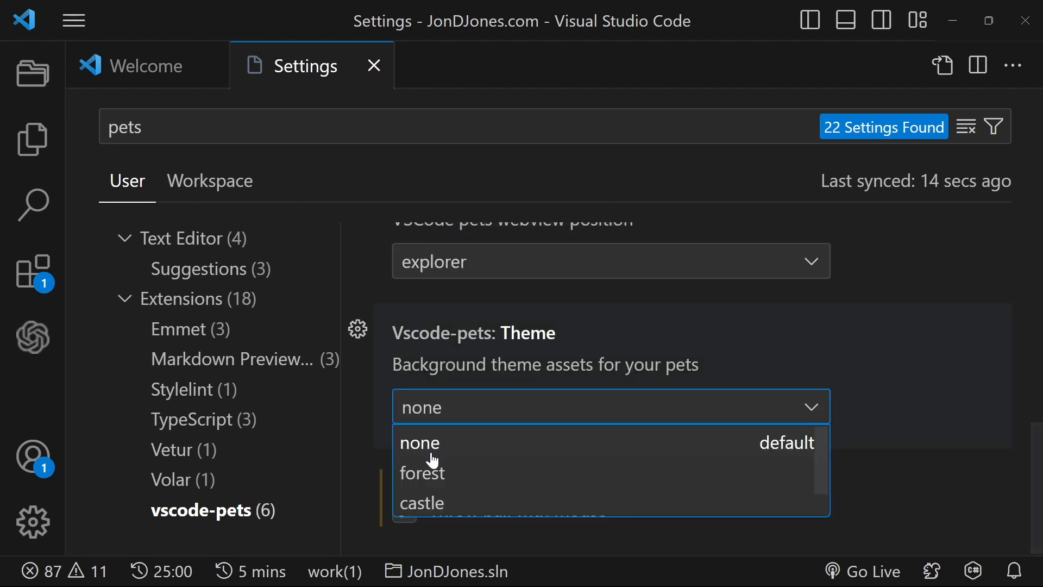
click(420, 442)
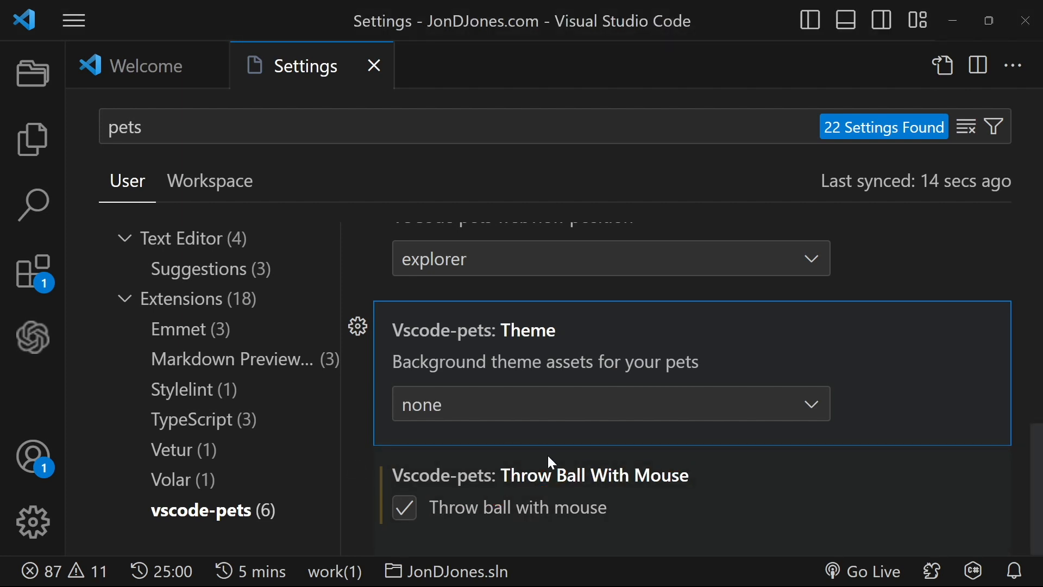
scroll(down, 3)
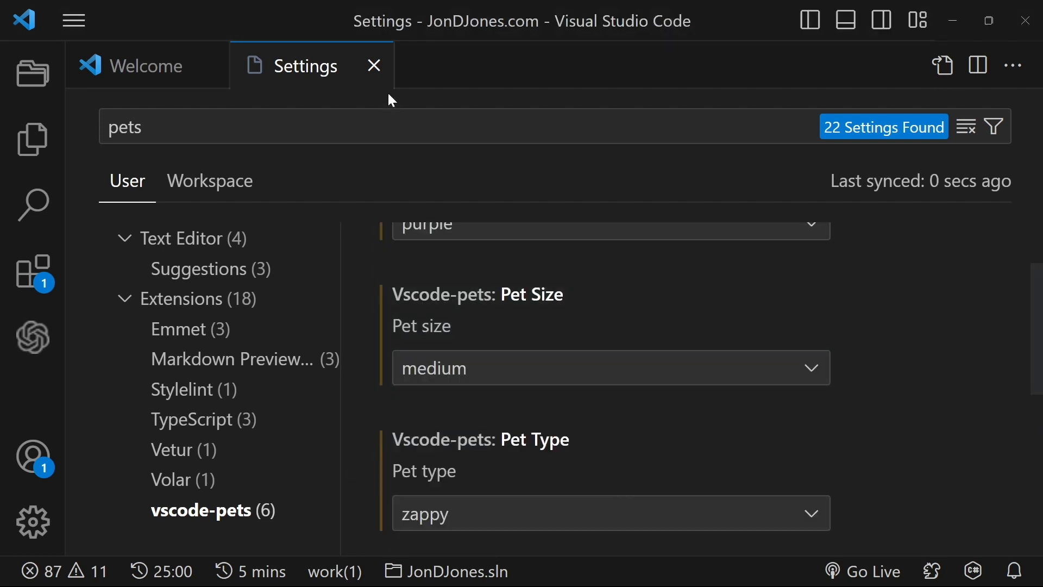
- Close Settings and create a new pet from the status bar, choosing kind, colour and name 'W'
click(372, 65)
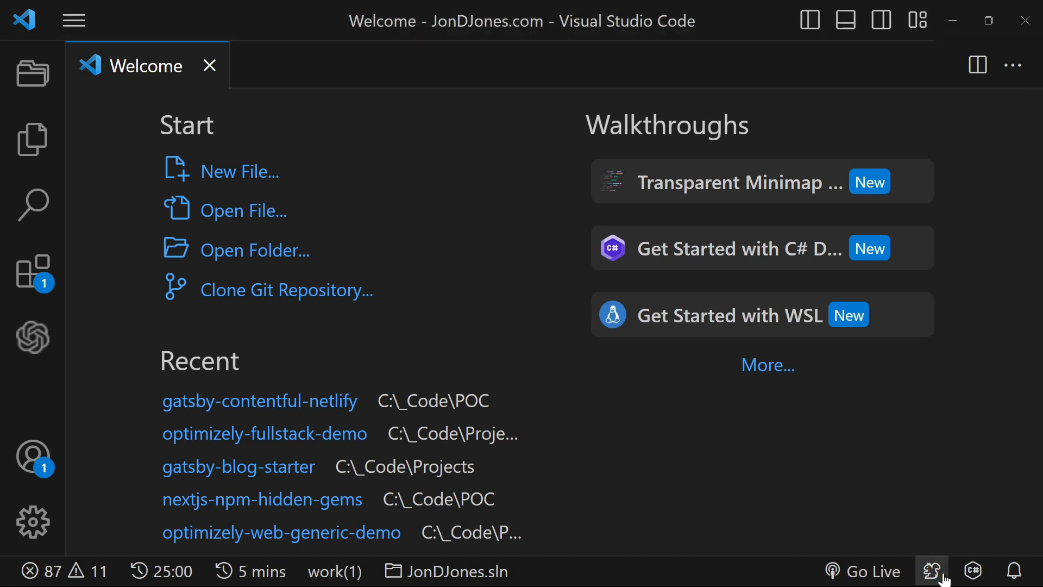
click(931, 570)
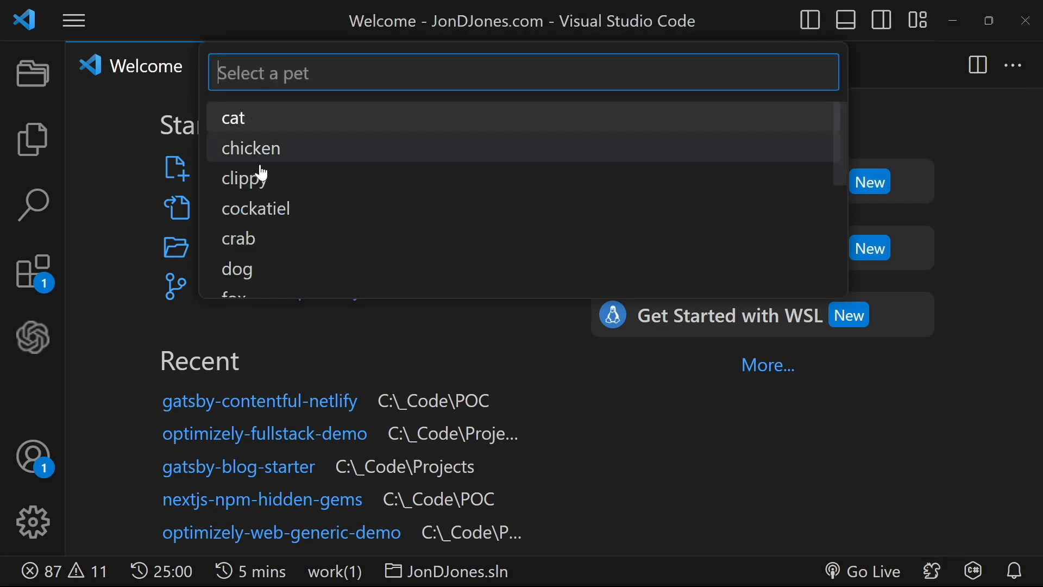
mouse_move(267, 150)
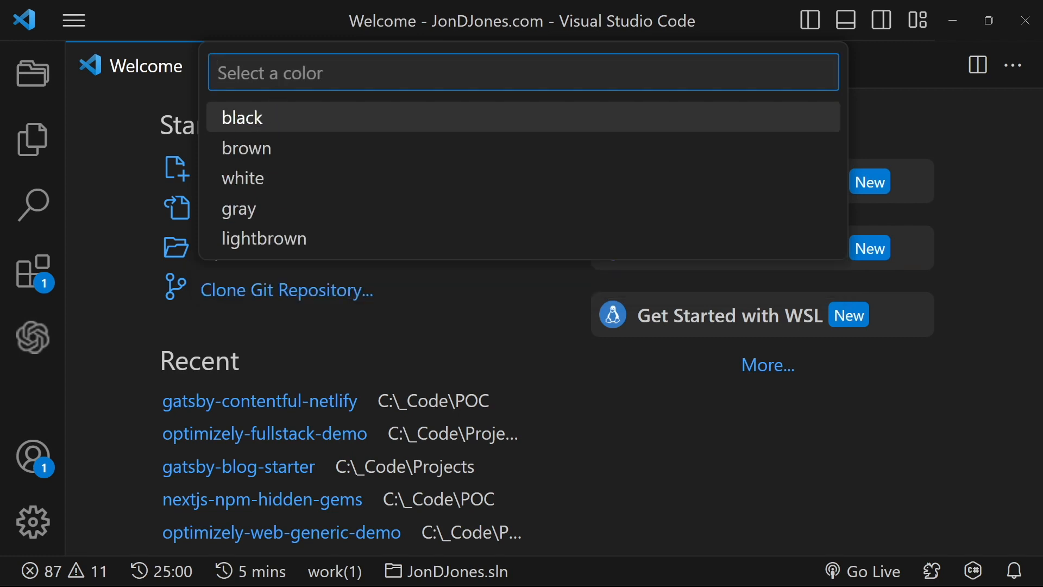
text(W)
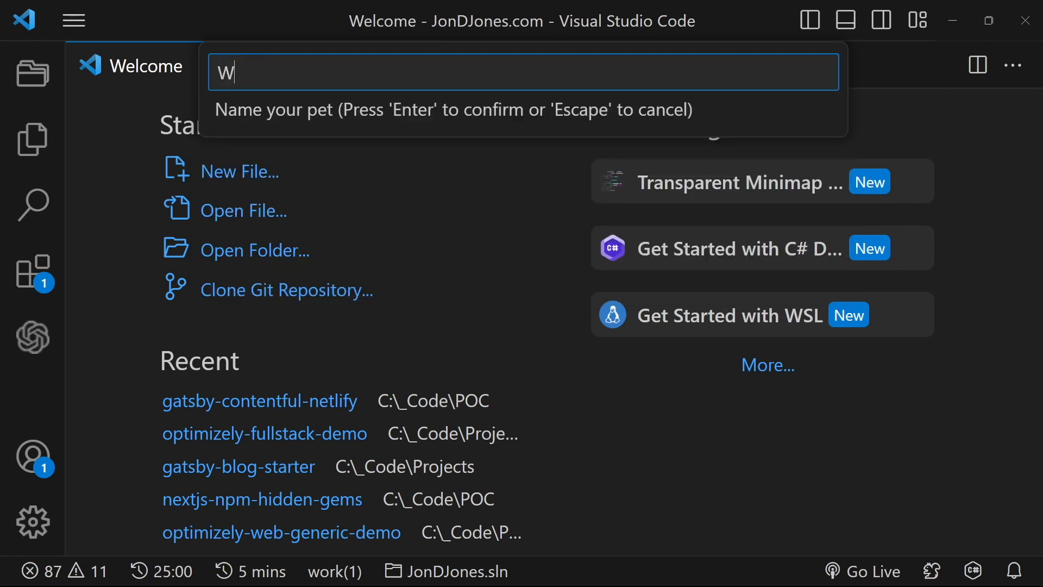
key(Escape)
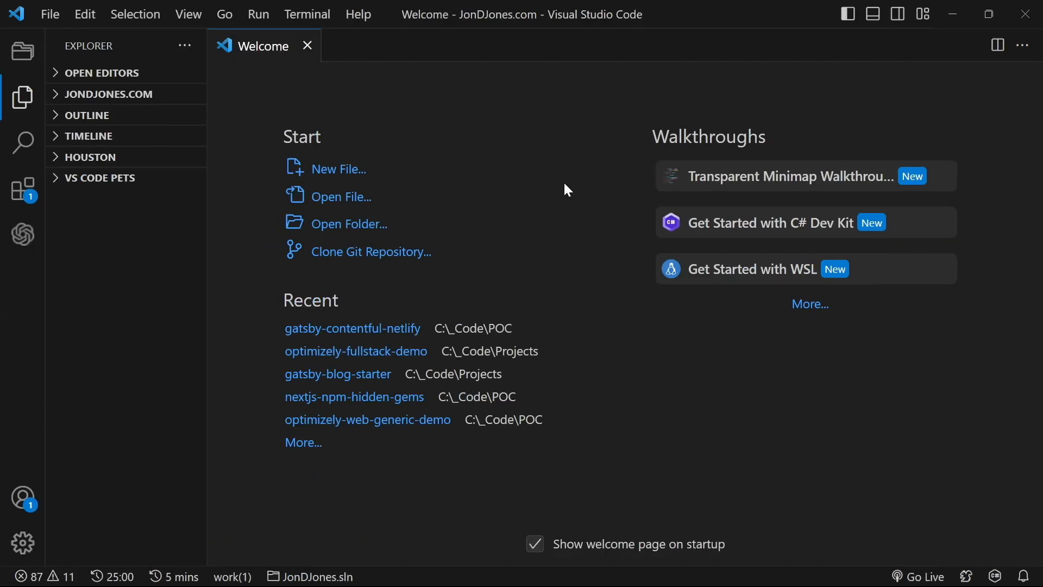
mouse_move(392, 184)
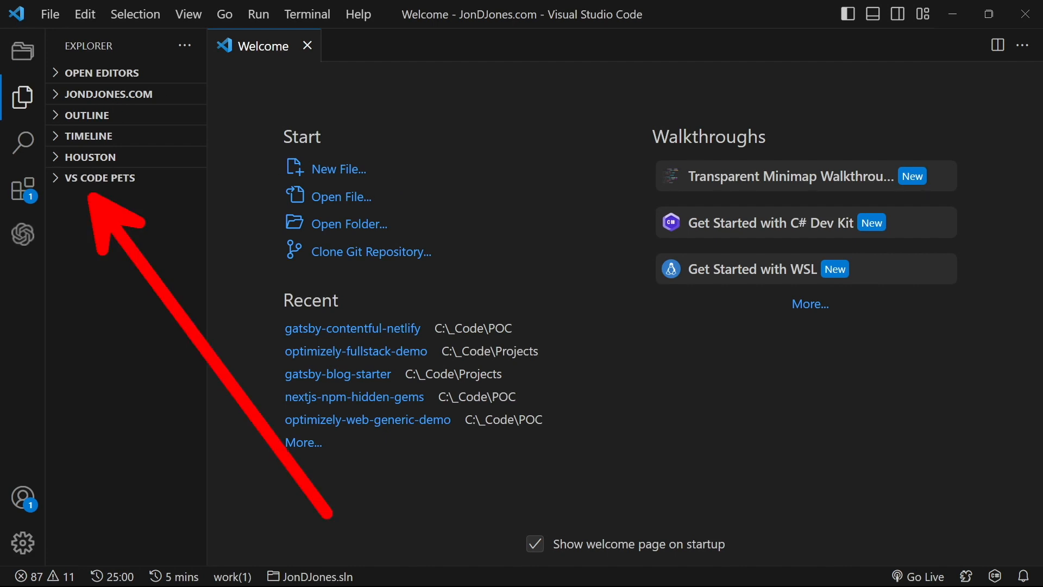
- Show the pixel-art pets under the VS Code Pets section in the Explorer sidebar
click(98, 177)
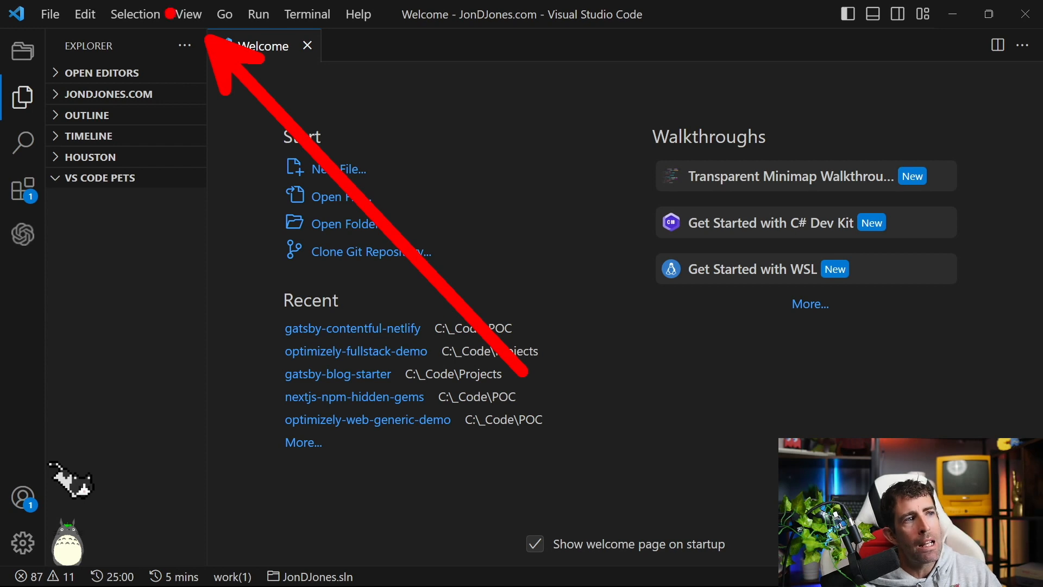
- Bring up the Command Palette to remove the current pets and add a chicken
key(Ctrl+Shift+P)
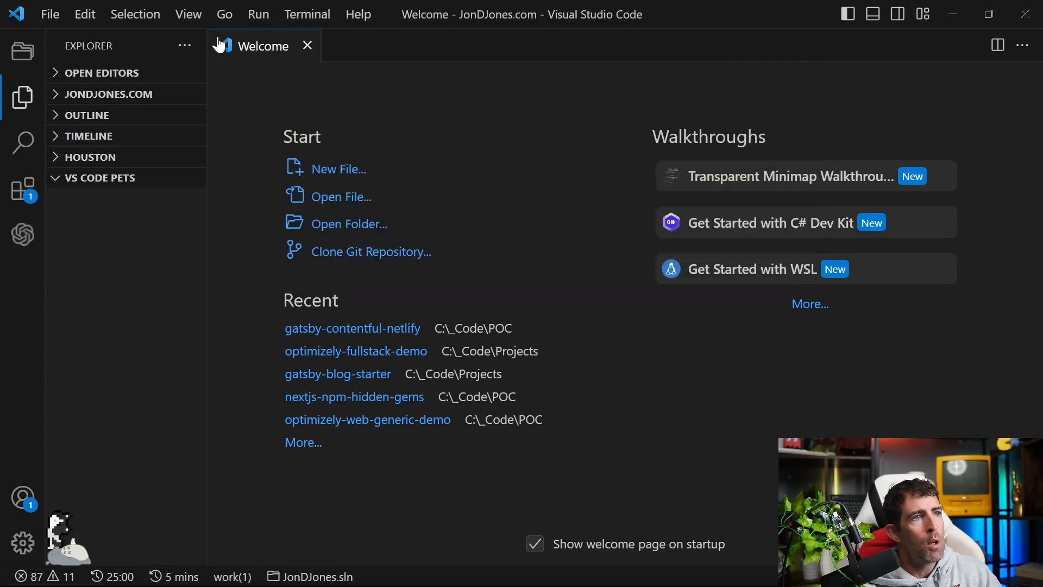
mouse_move(175, 512)
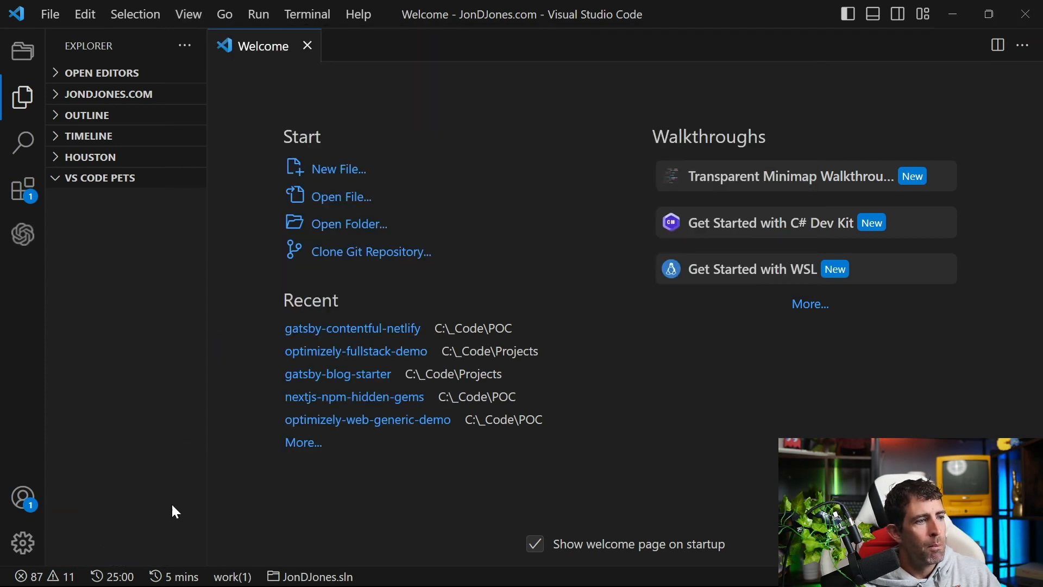
mouse_move(202, 469)
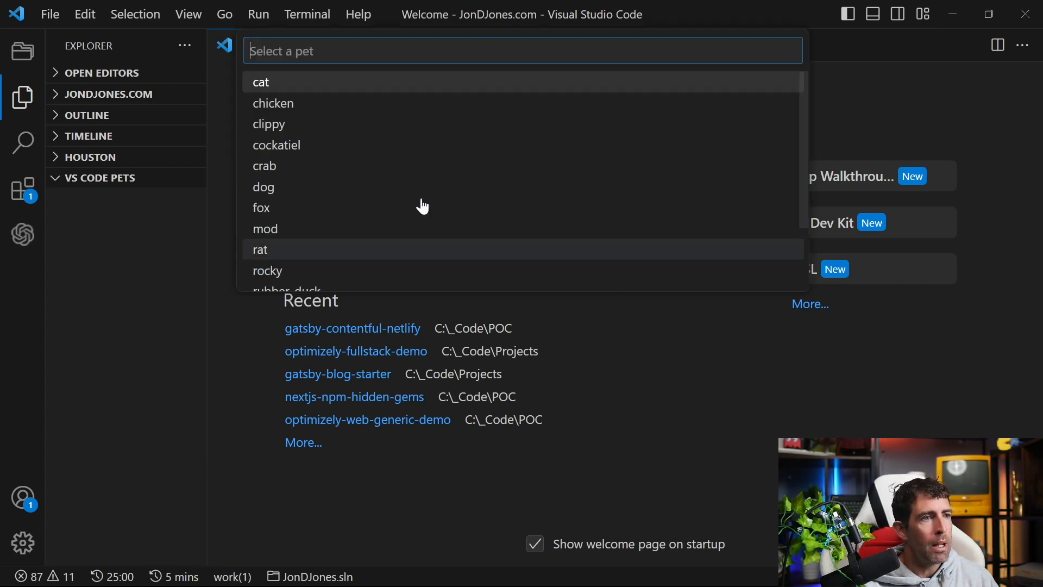
mouse_move(295, 103)
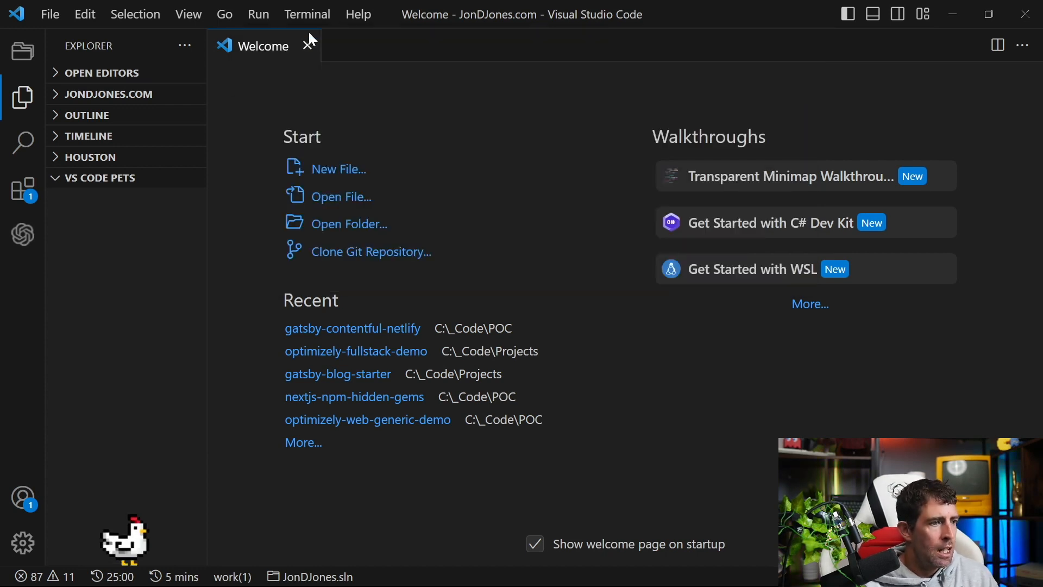
mouse_move(155, 431)
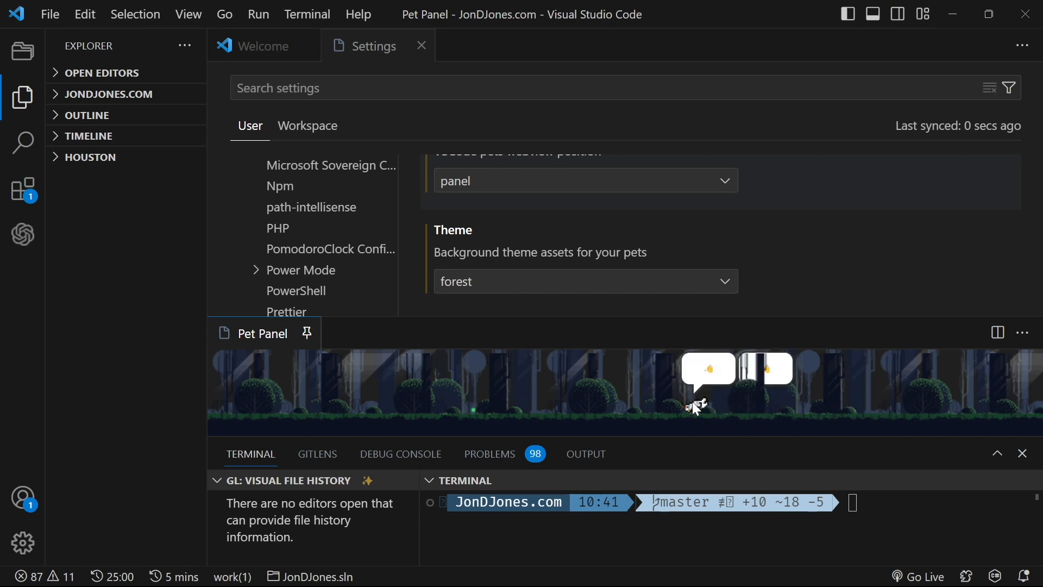
- List the Pet Coding commands through View > Command Palette
click(188, 14)
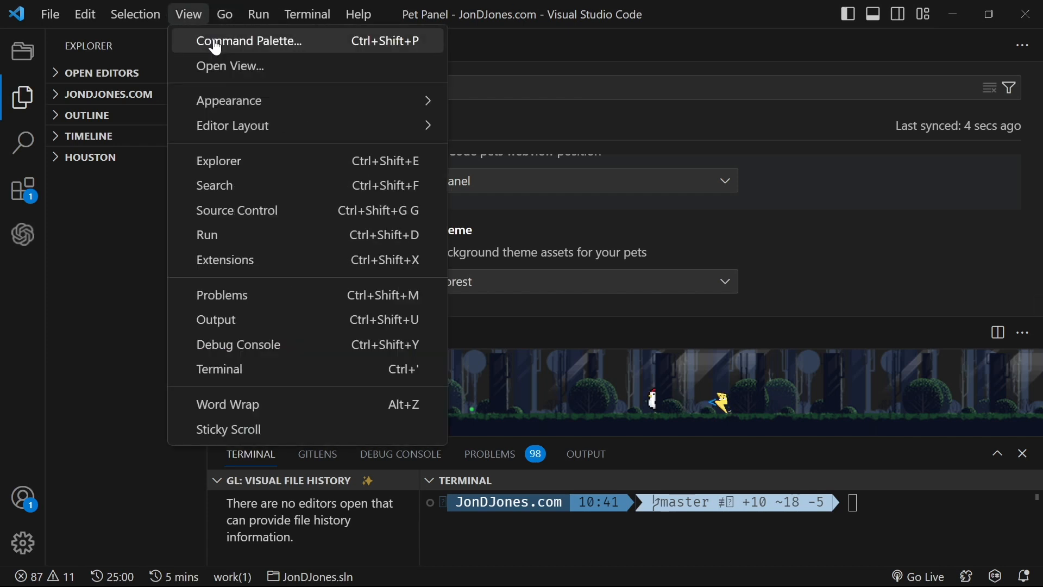
click(248, 40)
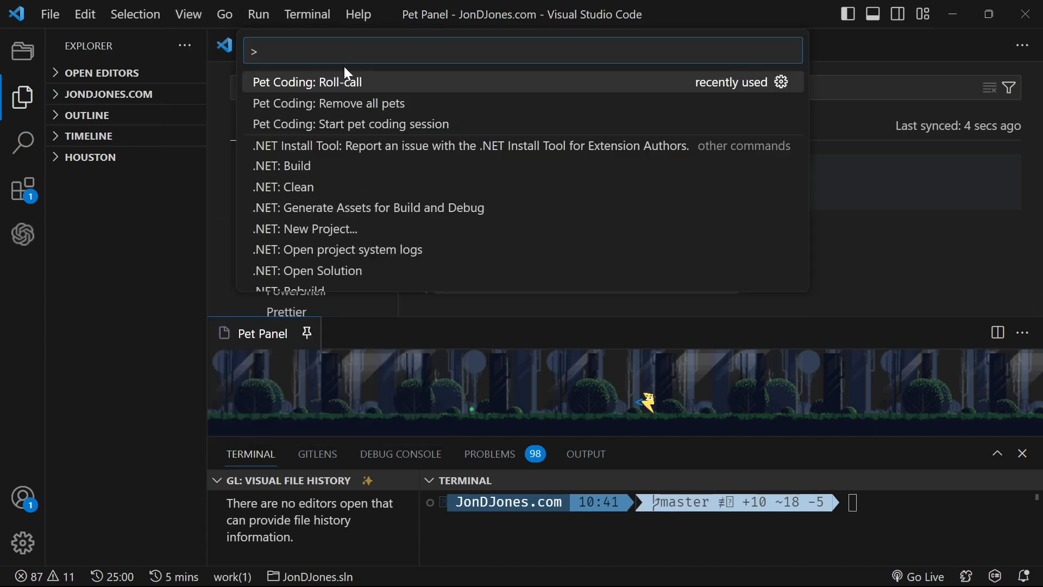